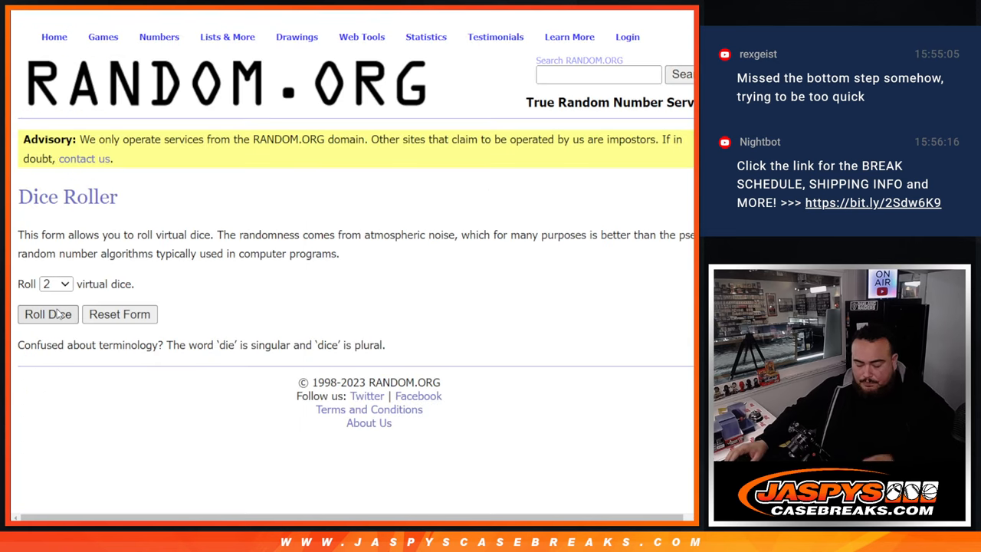
- Roll the dice, shuffle the pasted names twice, then reshuffle the MLB team list
{"action": "left_click", "coordinate": [48, 315]}
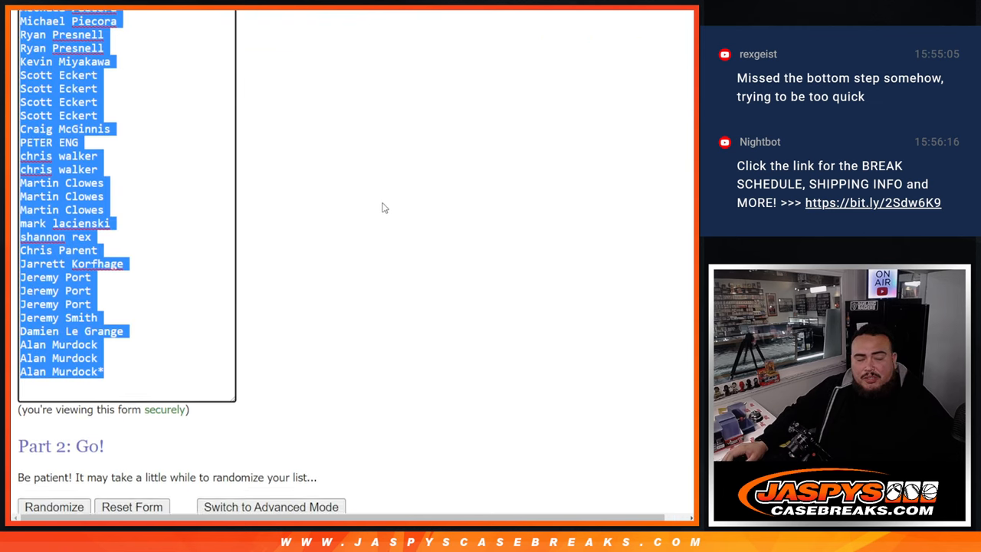
{"action": "left_click", "coordinate": [52, 507]}
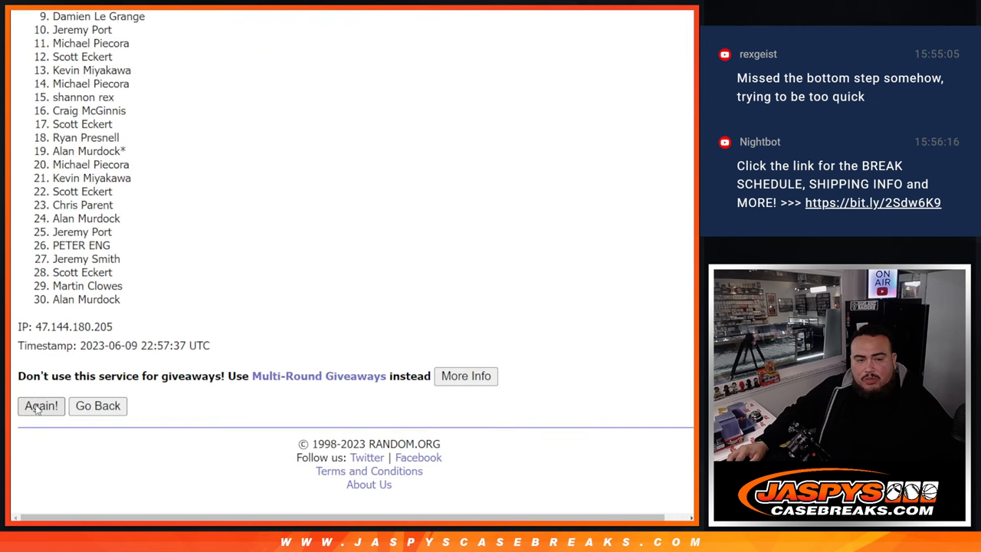
{"action": "left_click", "coordinate": [40, 406]}
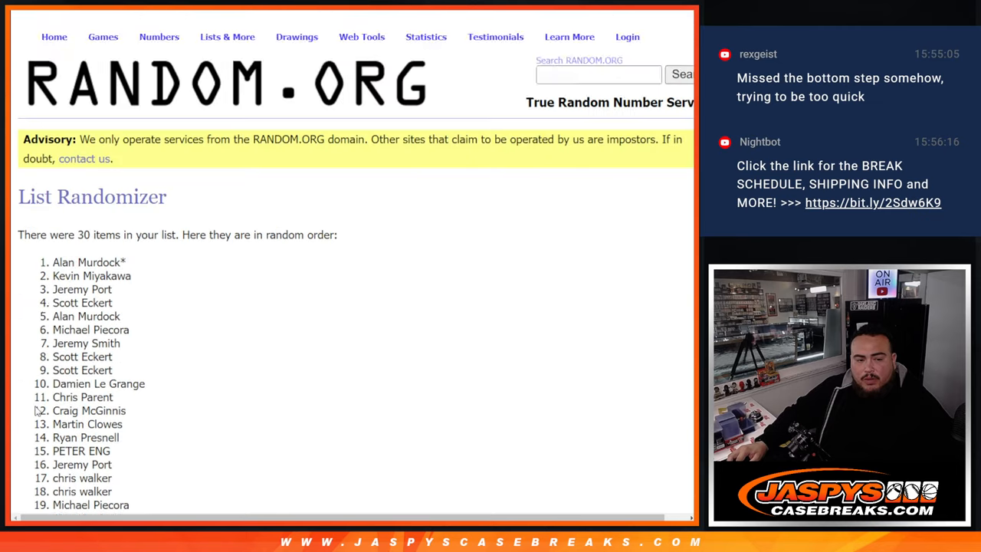
{"action": "scroll", "scroll_direction": "down", "scroll_amount": 3}
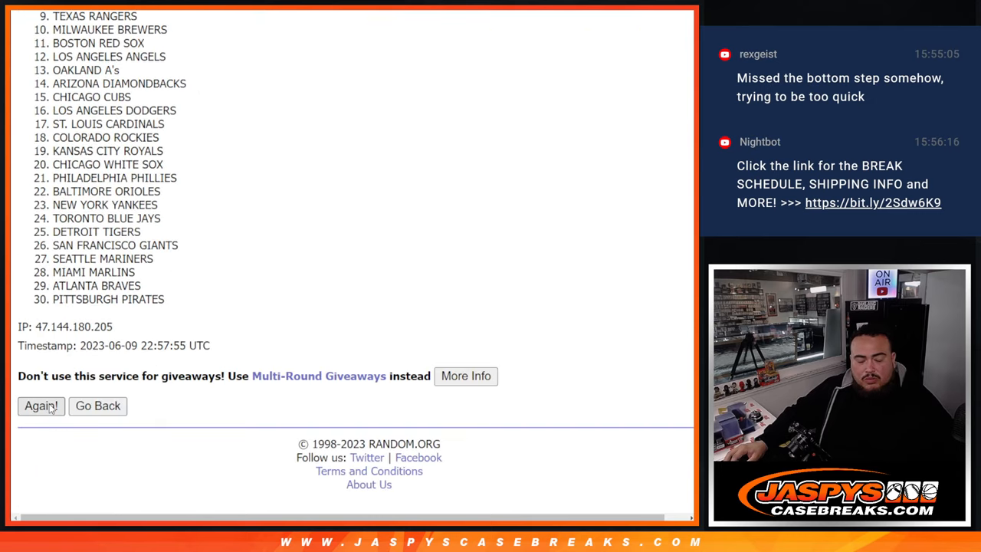
{"action": "left_click", "coordinate": [41, 406]}
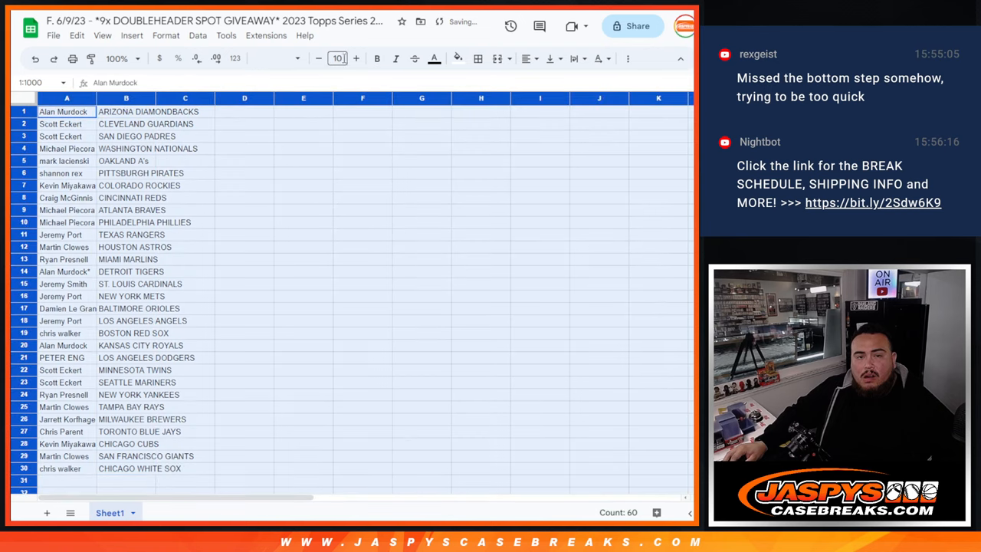
- Sort the name–team pairs by column B, A→Z, ahead of printing
{"action": "left_click", "coordinate": [355, 58]}
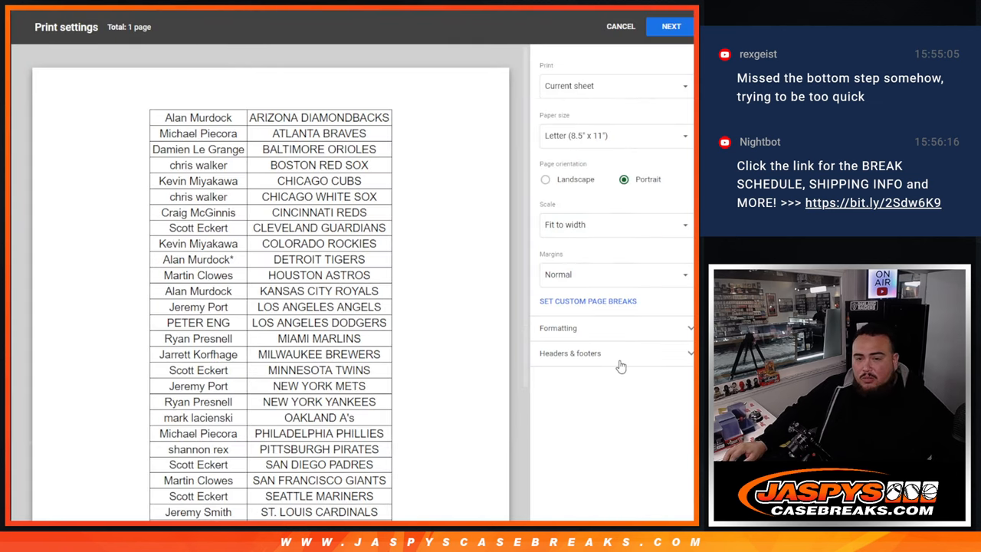
- Keep the Workbook title header under Headers & footers and print the team-sorted list
{"action": "left_click", "coordinate": [570, 352]}
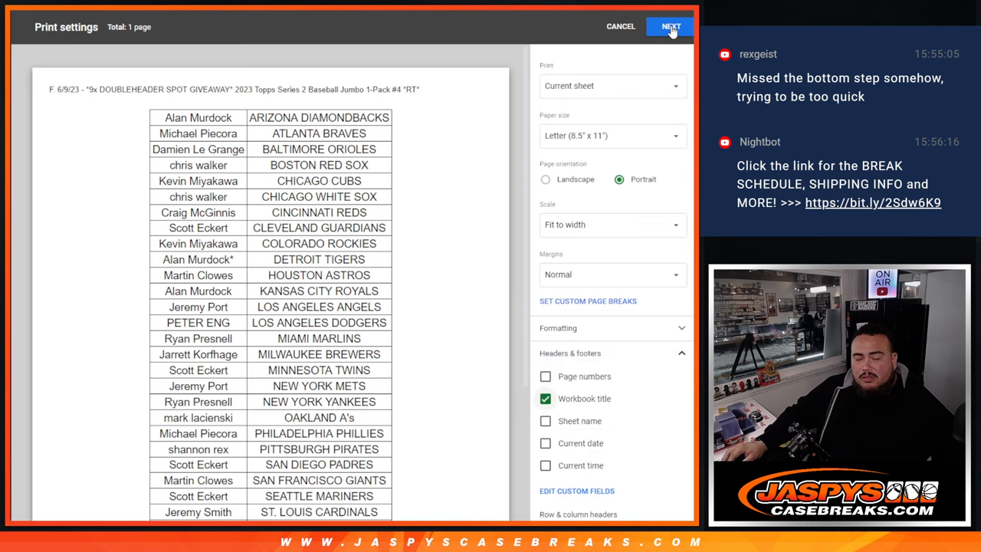
{"action": "left_click", "coordinate": [670, 26]}
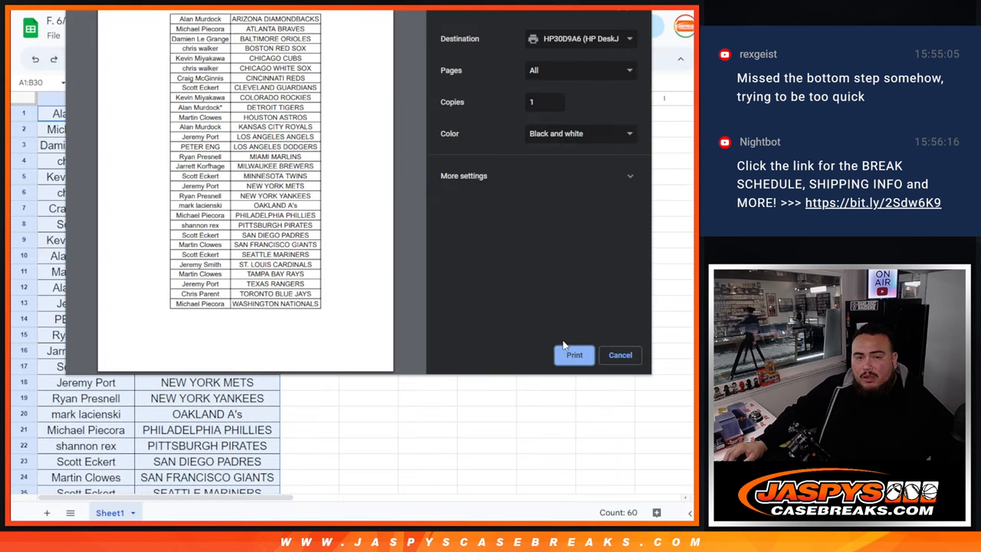
{"action": "mouse_move", "coordinate": [681, 386]}
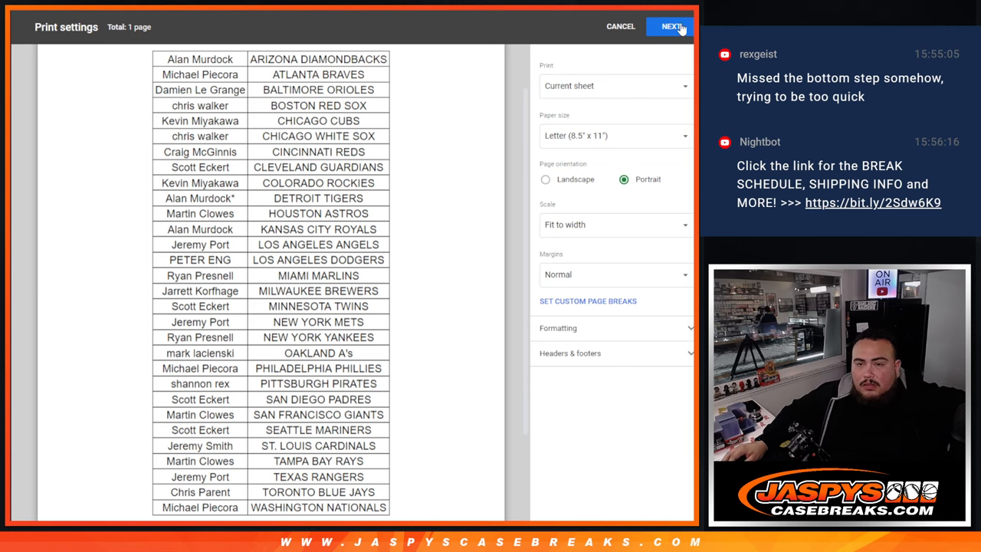
{"action": "left_click", "coordinate": [666, 26]}
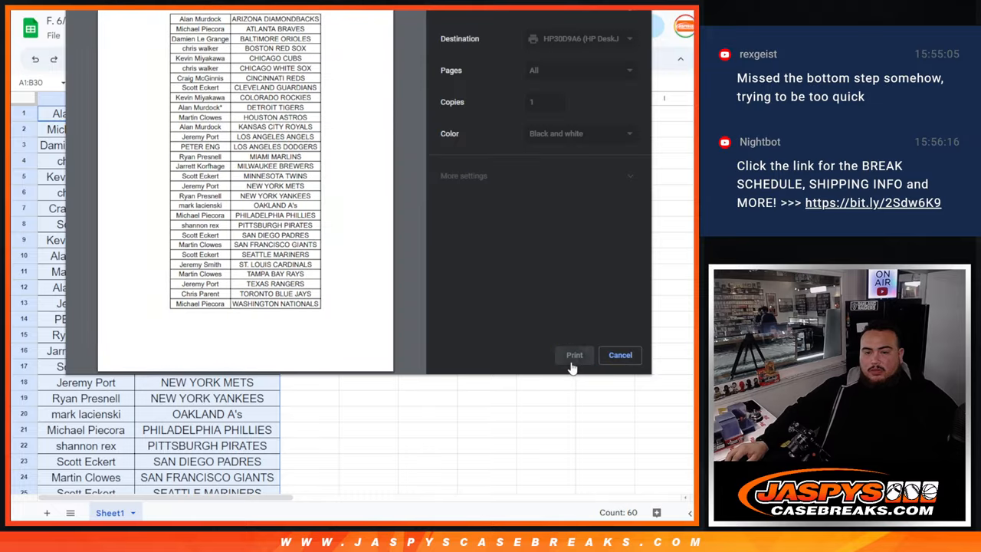
{"action": "left_click", "coordinate": [620, 355]}
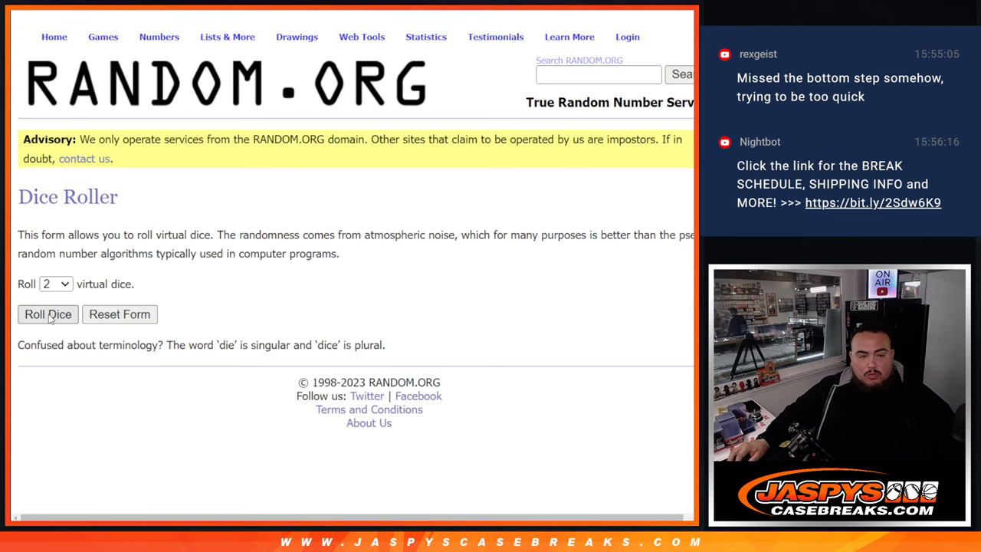
- Roll the two virtual dice before loading the 30 names
{"action": "left_click", "coordinate": [48, 314]}
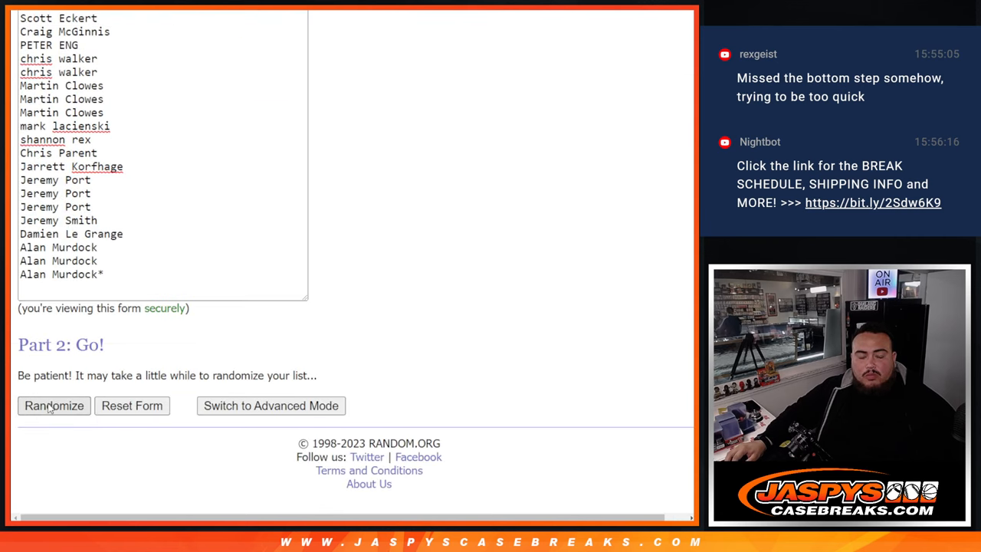
- Shuffle the 30 names twice, then highlight result lines 1–9 as winners
{"action": "left_click", "coordinate": [54, 405]}
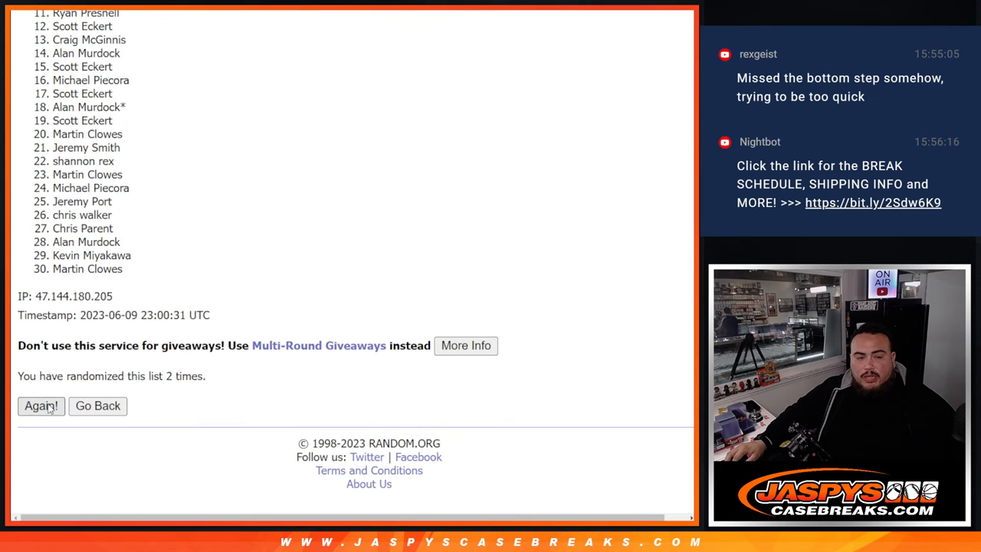
{"action": "left_click", "coordinate": [41, 406]}
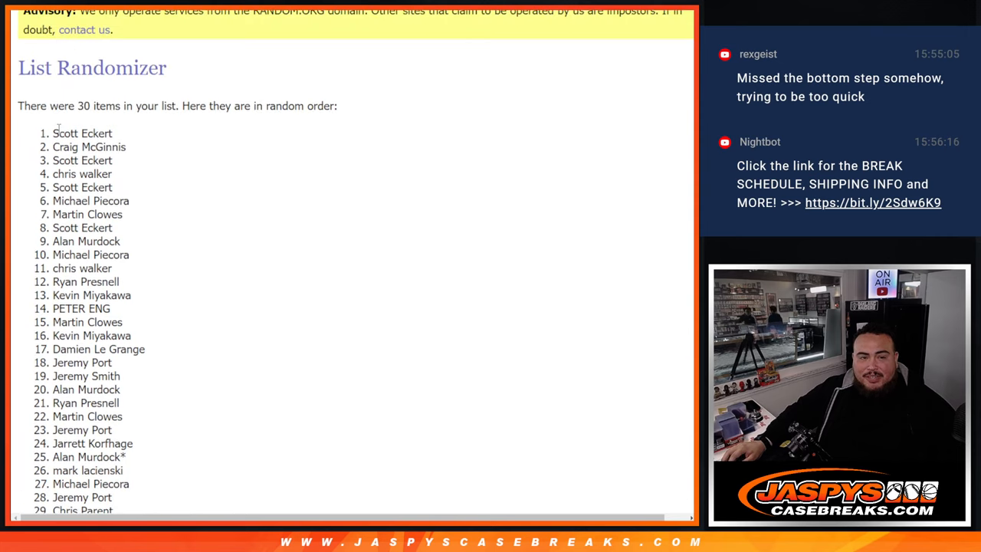
{"action": "left_click_drag", "start_coordinate": [54, 133], "coordinate": [130, 240]}
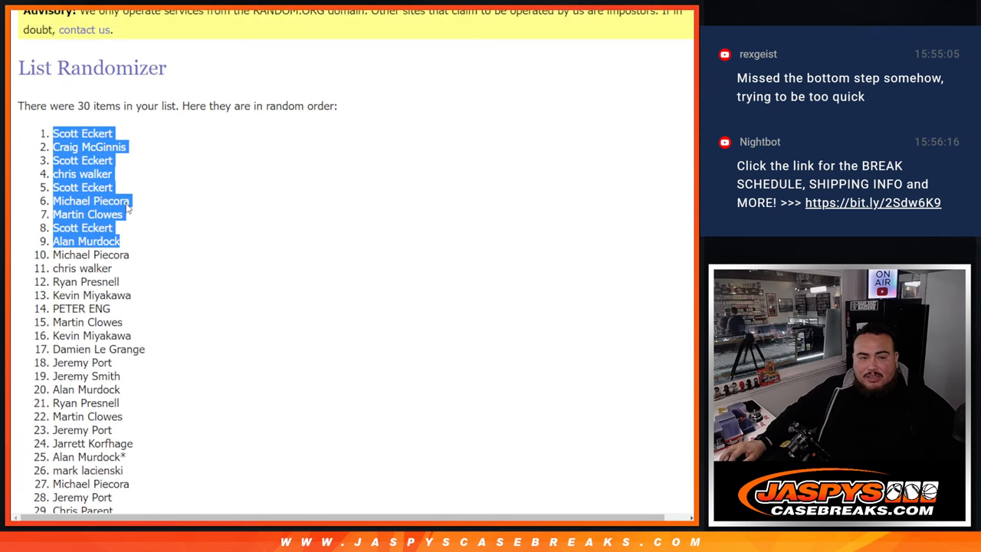